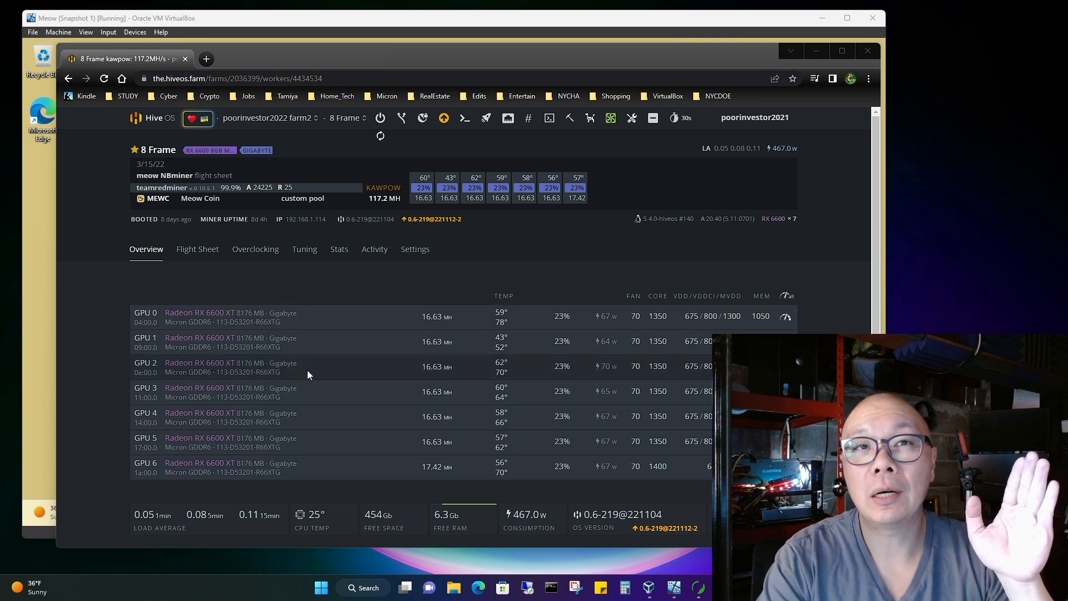
mouse_move(312, 375)
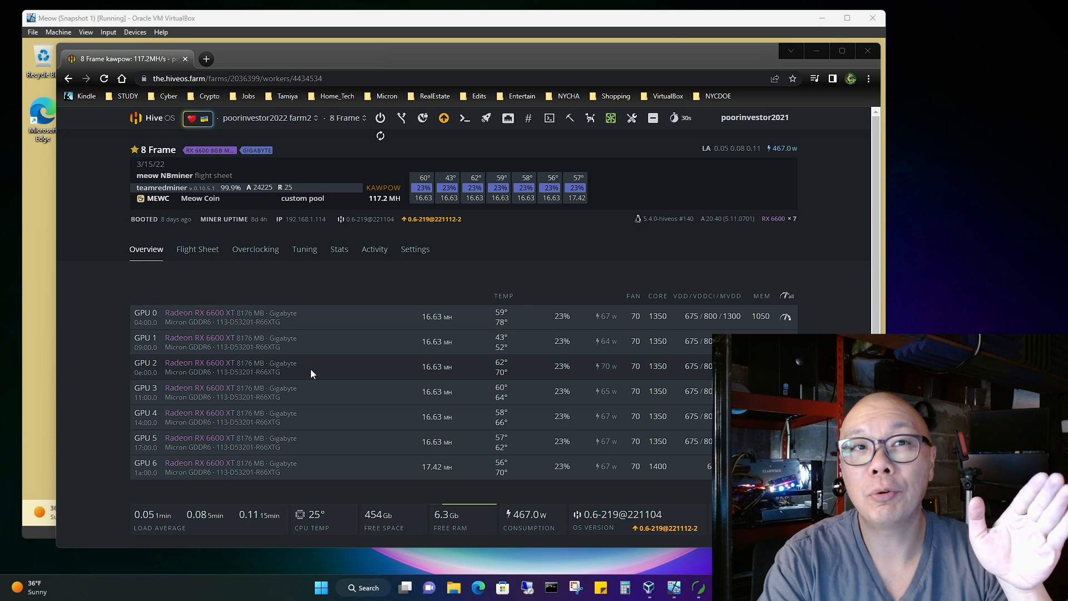
mouse_move(326, 401)
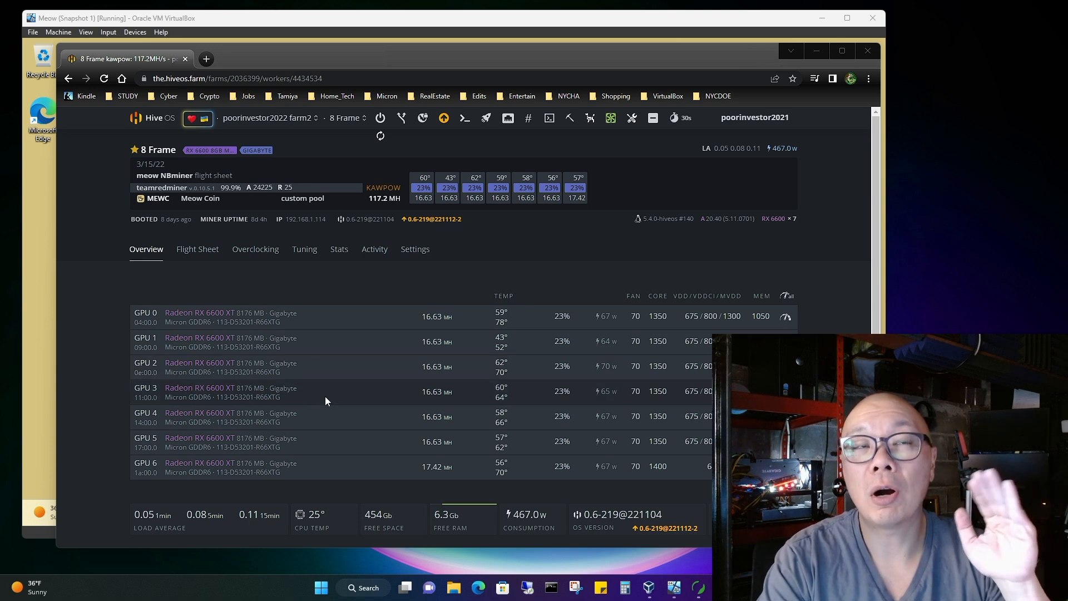
mouse_move(323, 402)
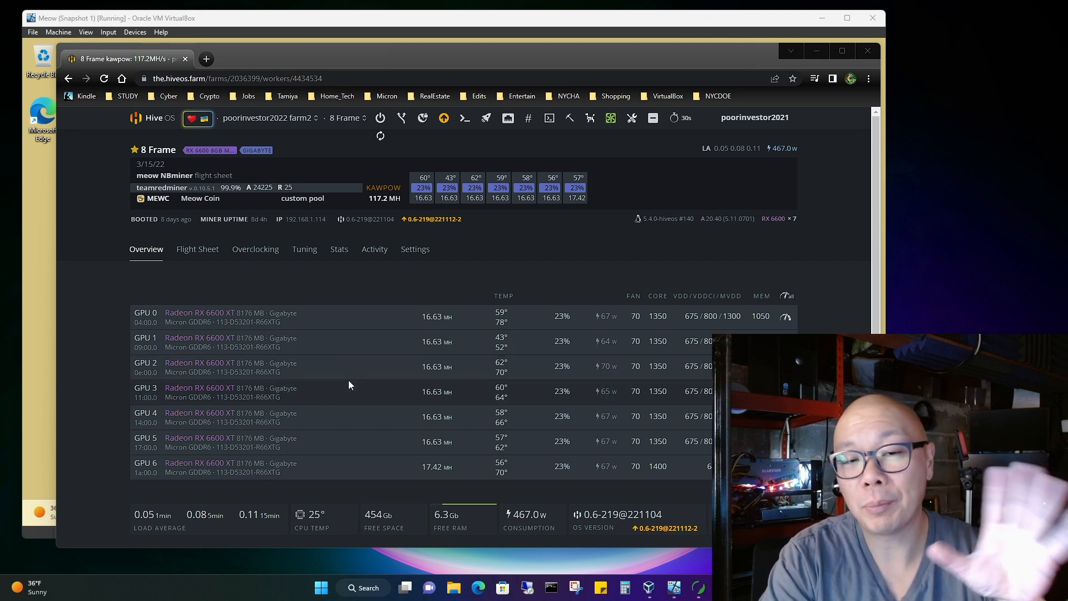
mouse_move(310, 481)
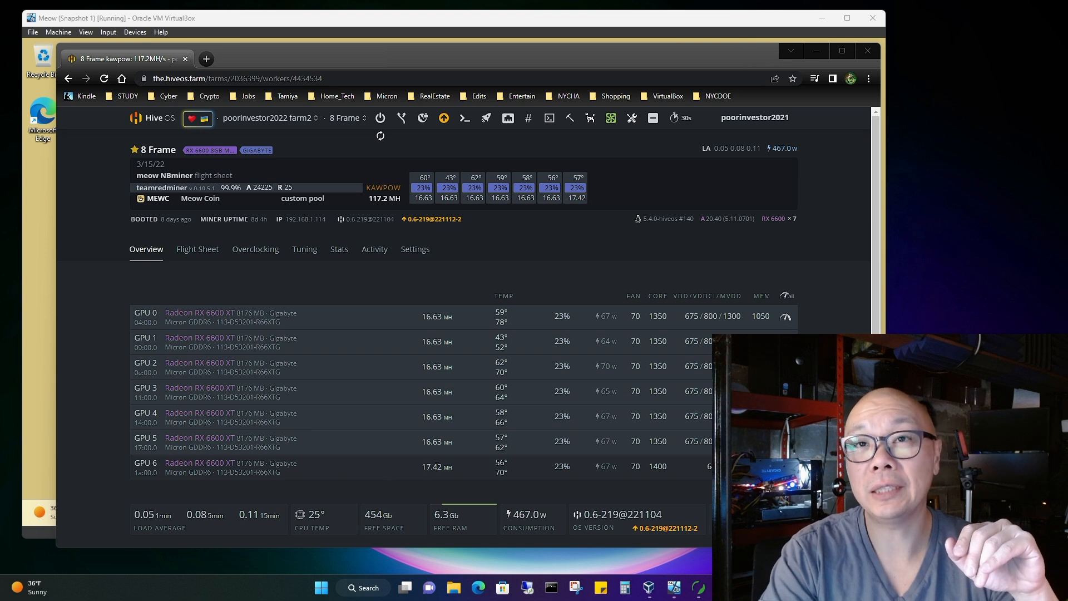
mouse_move(439, 479)
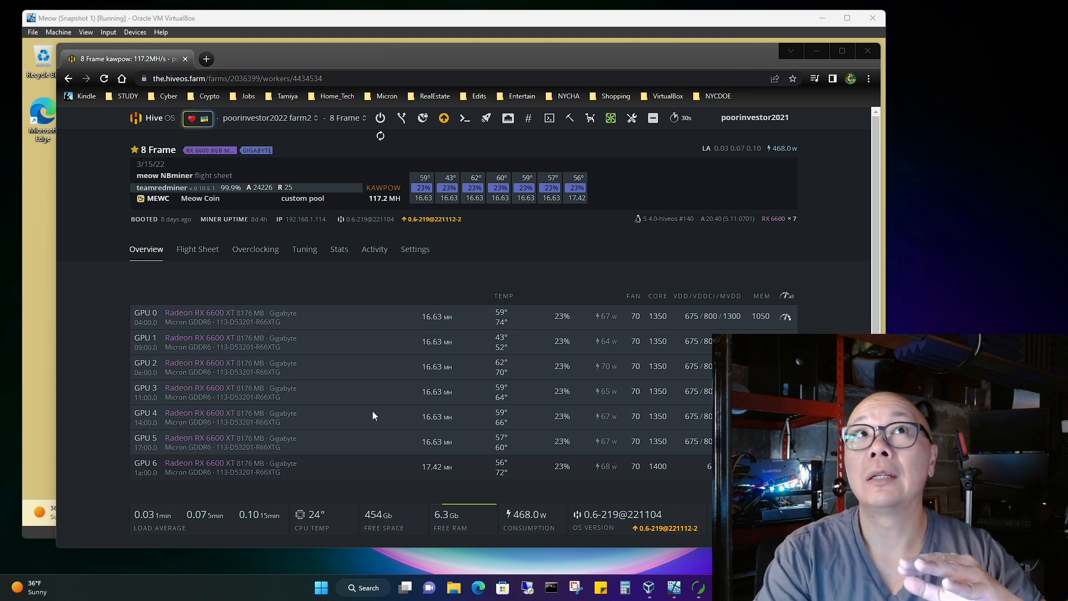
mouse_move(350, 426)
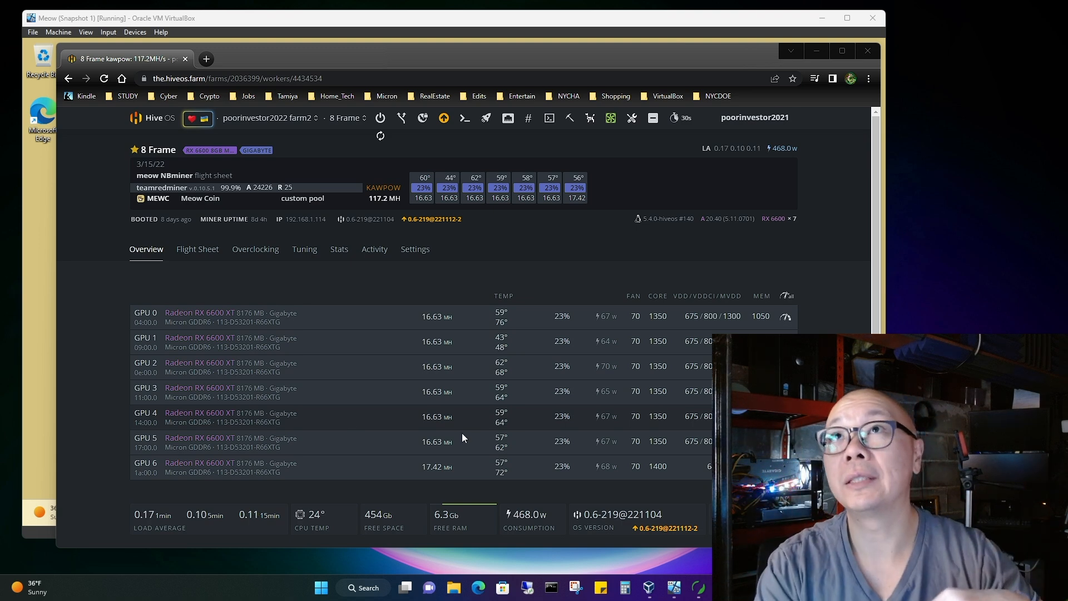
mouse_move(589, 118)
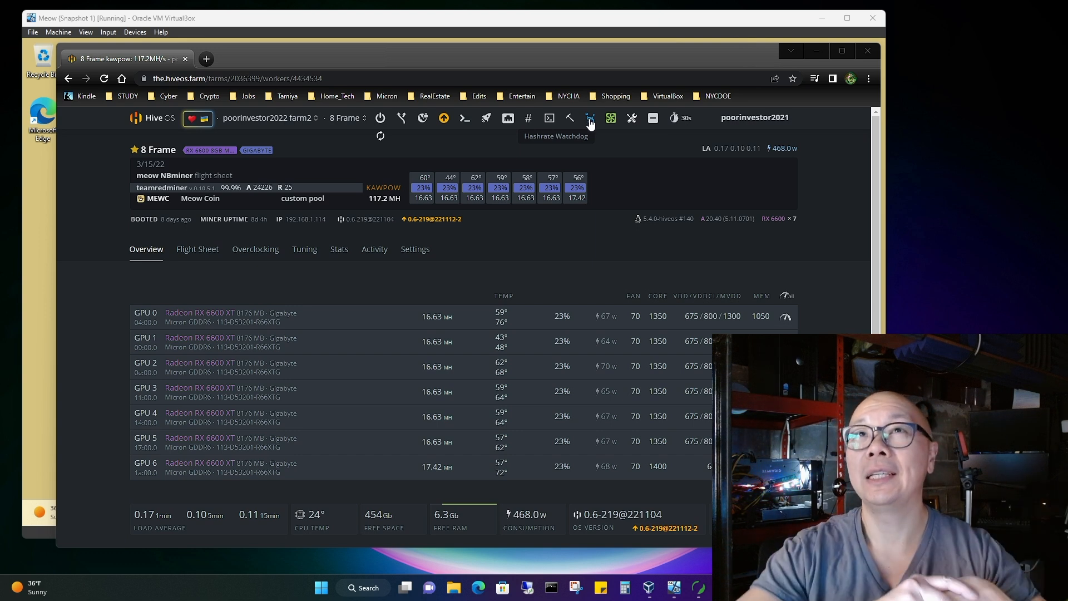
- Open the worker's hashrate watchdog settings and close them without changes
click(590, 118)
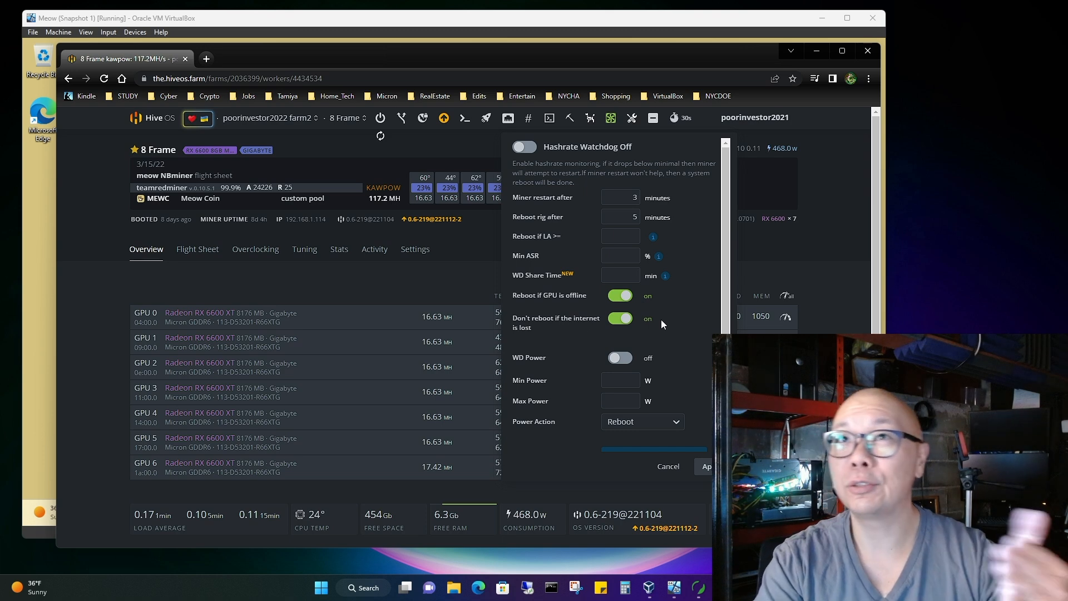
click(668, 466)
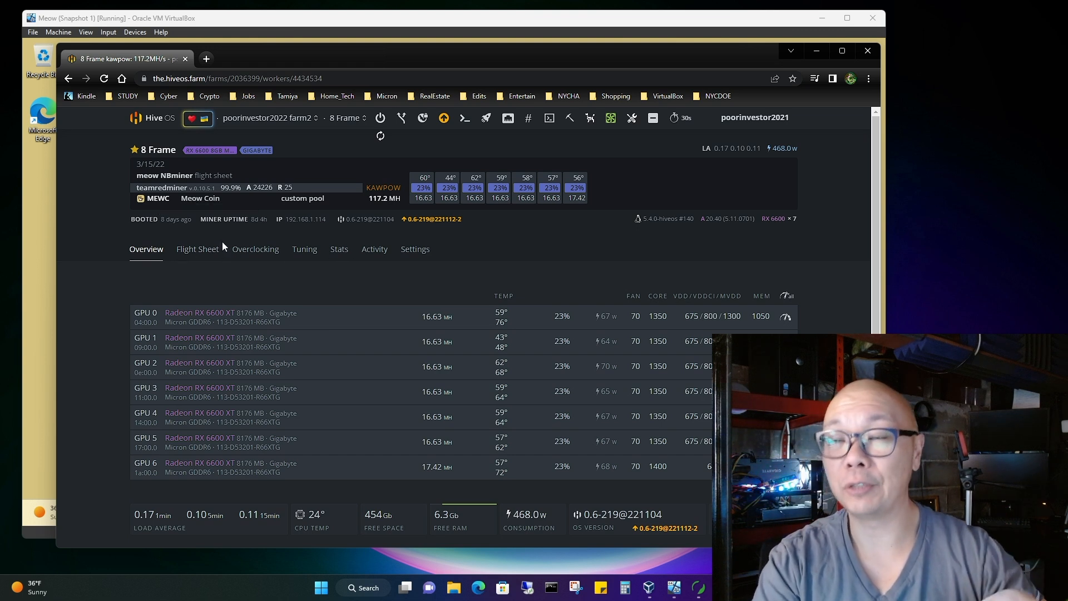
mouse_move(296, 503)
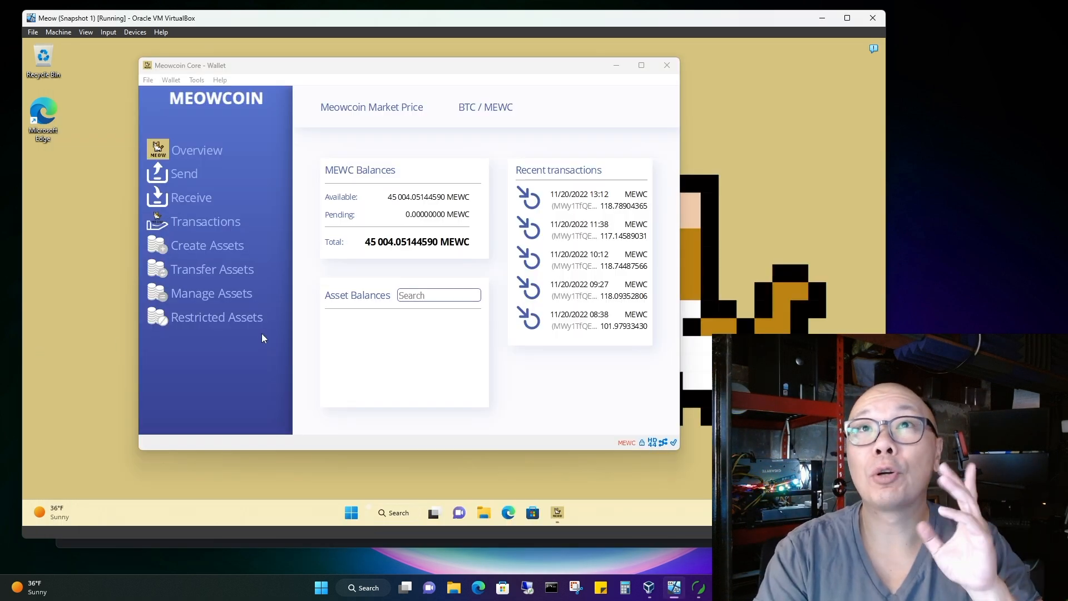
mouse_move(419, 254)
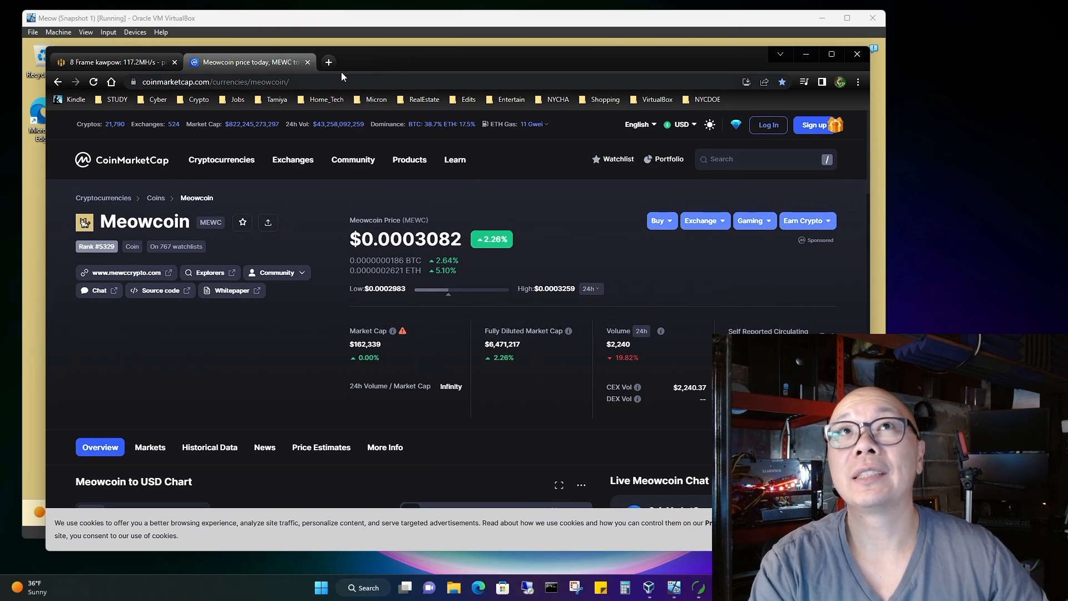
- Check WoolyPooly's 45,277 MEWC monthly revenue, then return via CoinMarketCap to the 8 Frame worker
click(329, 62)
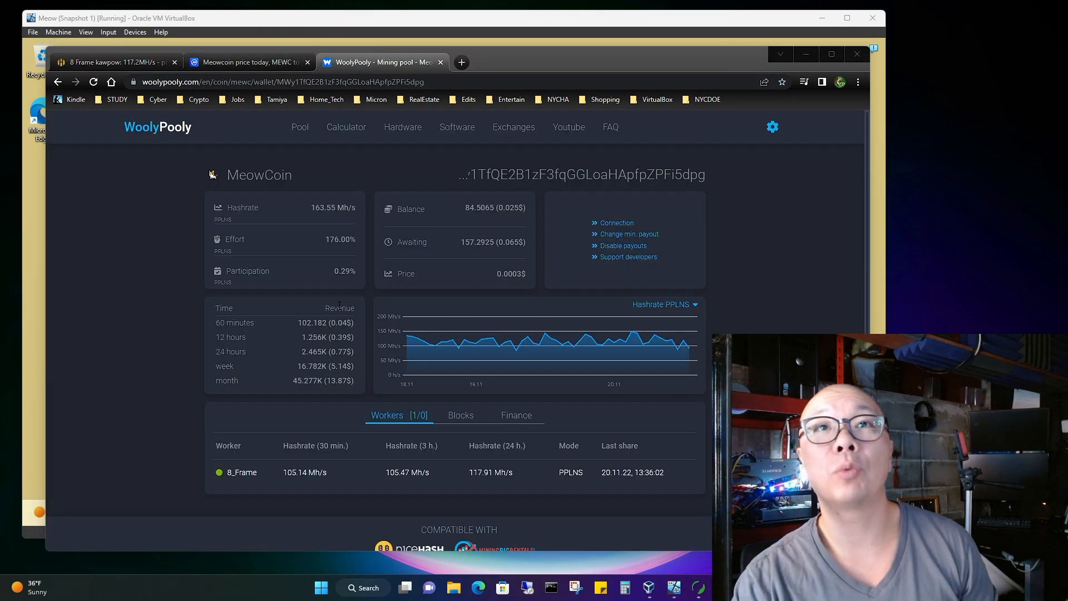
mouse_move(298, 387)
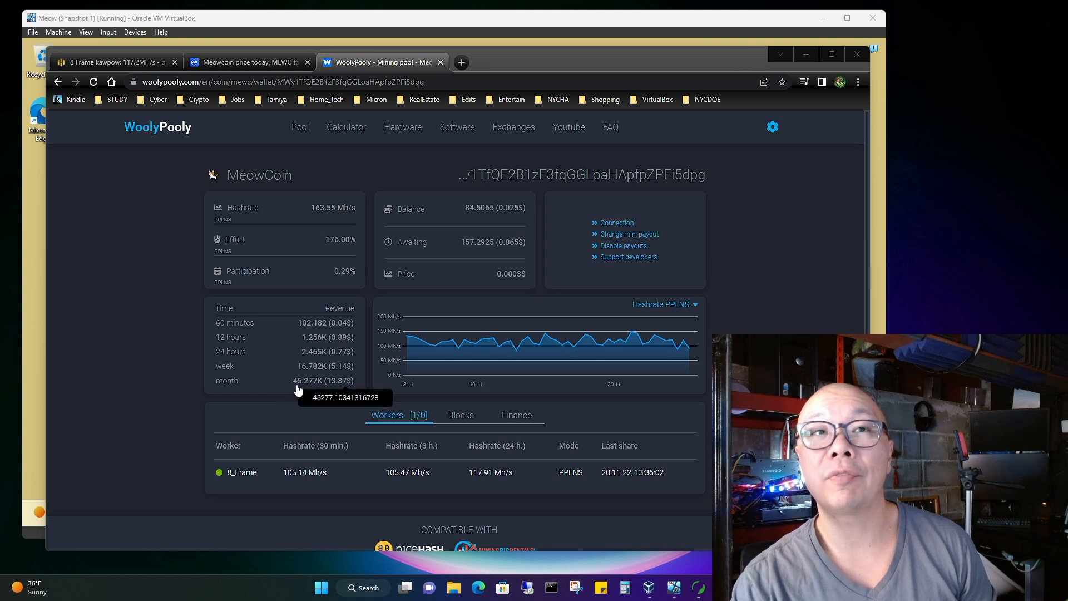
mouse_move(340, 388)
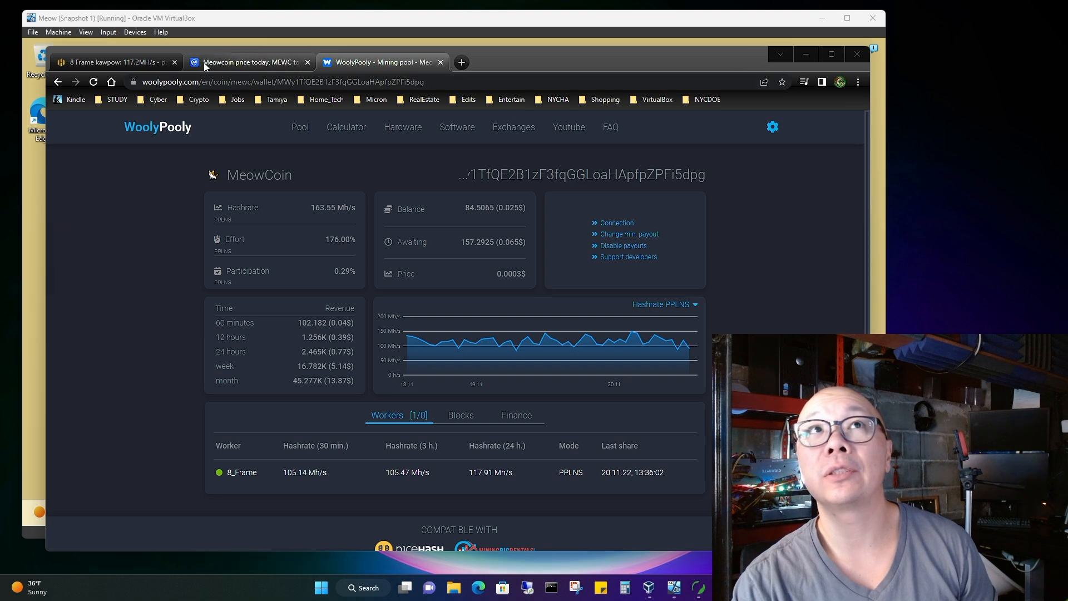
click(248, 62)
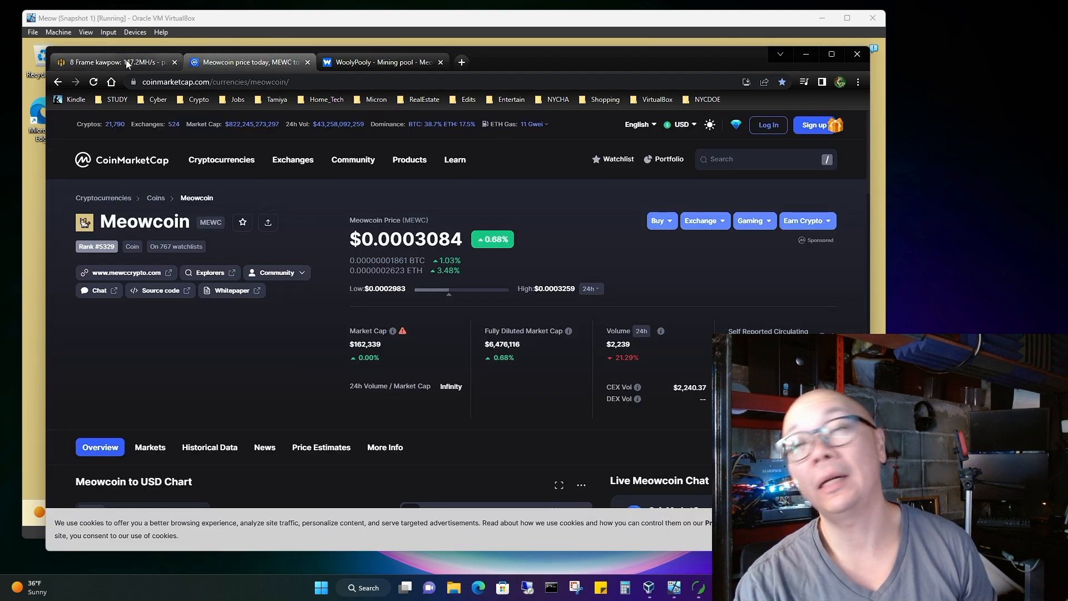
click(111, 62)
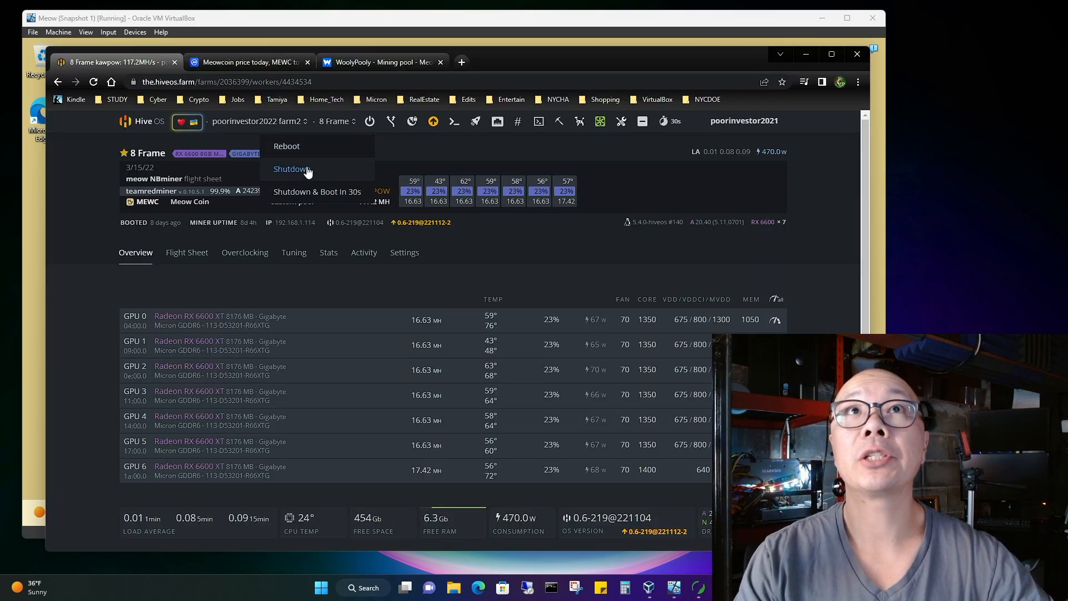
- Shut down the 8 Frame rig from the worker's power menu
click(290, 169)
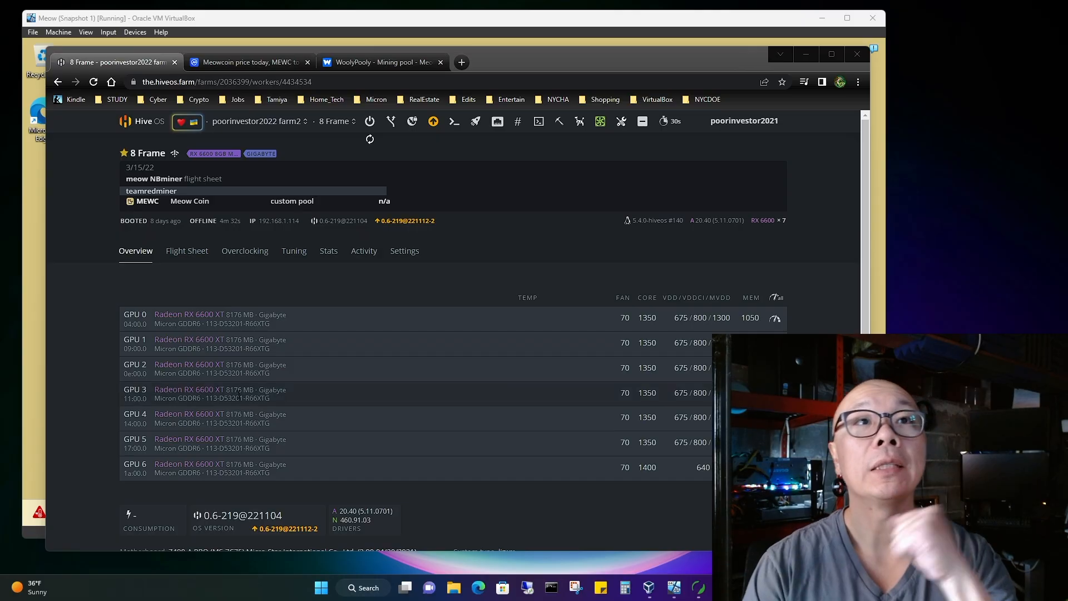
mouse_move(260, 238)
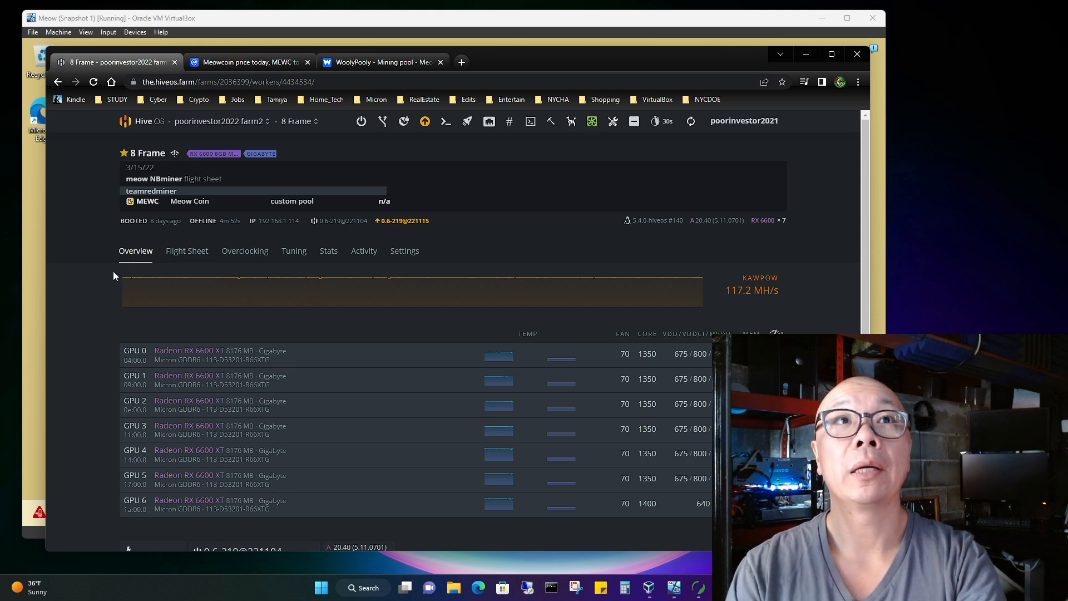
- Watch the Overview as eight RX 6600 XT GPUs come online at 61% fan
scroll(down, 3)
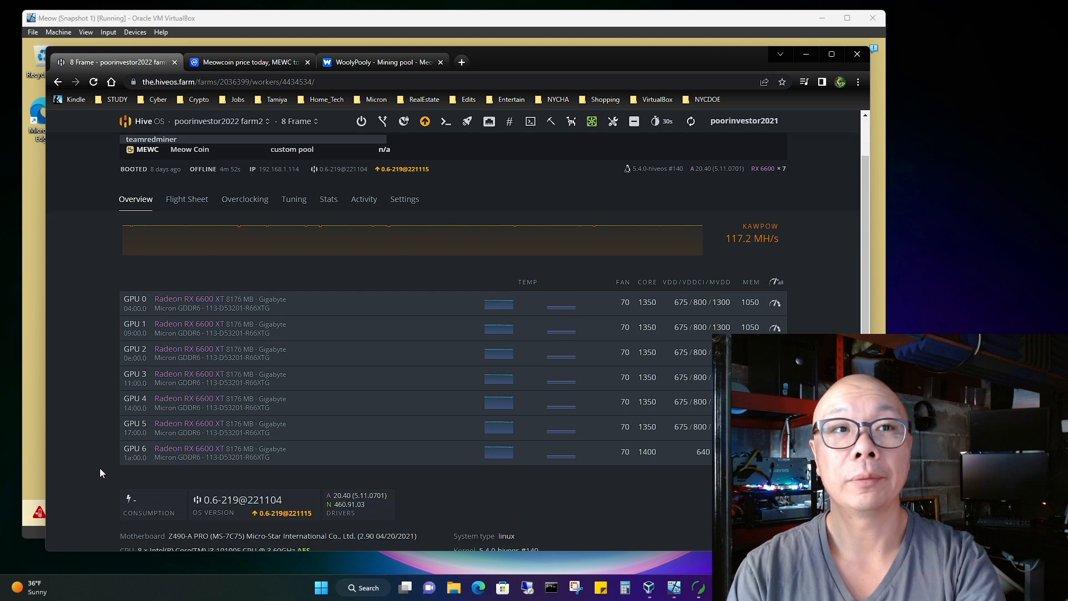
scroll(down, 3)
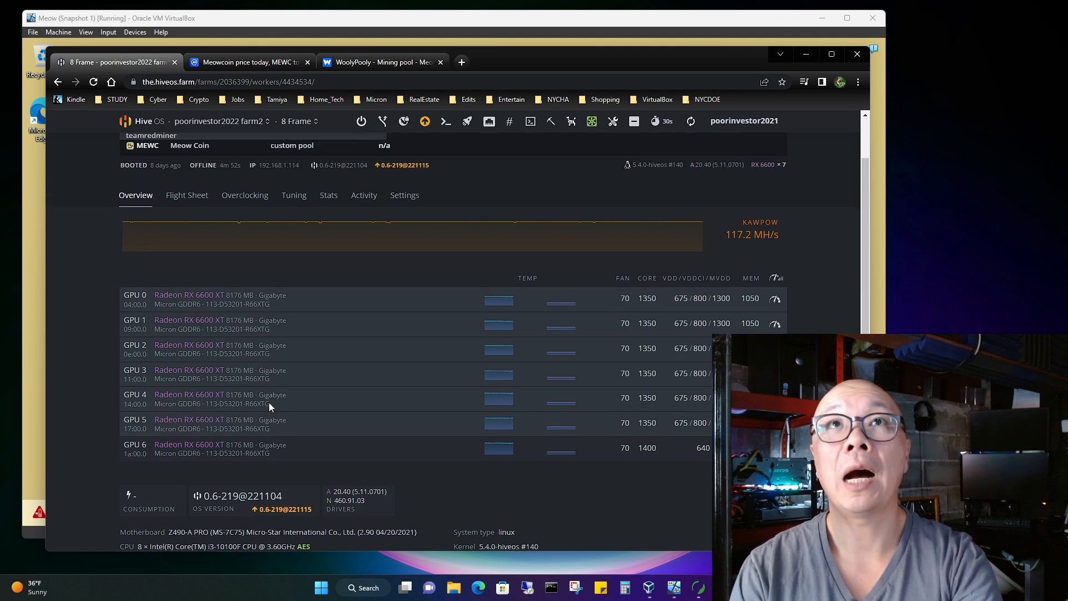
scroll(up, 3)
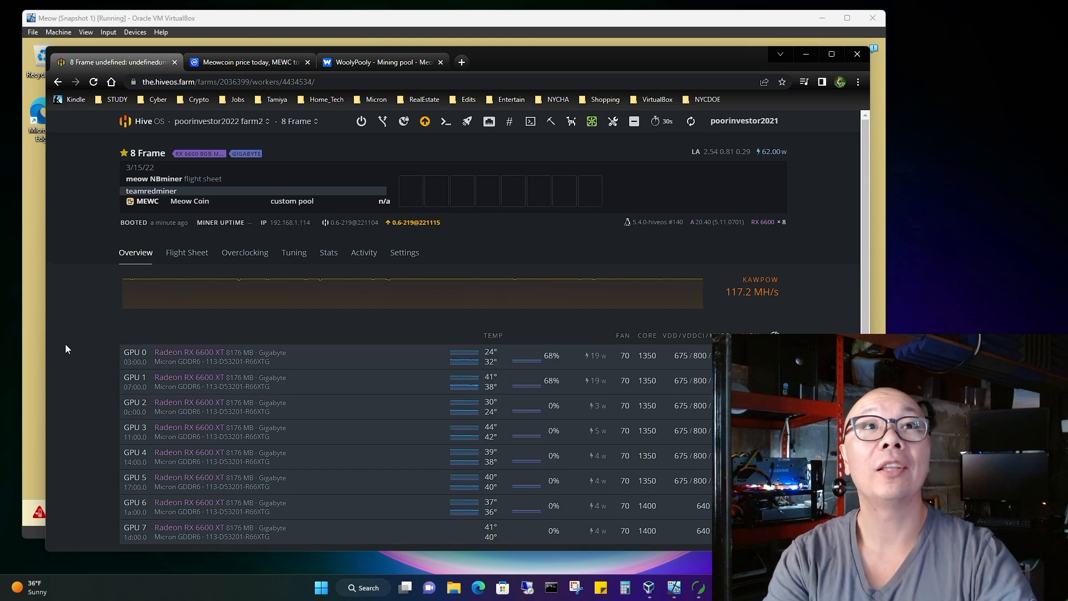
scroll(down, 3)
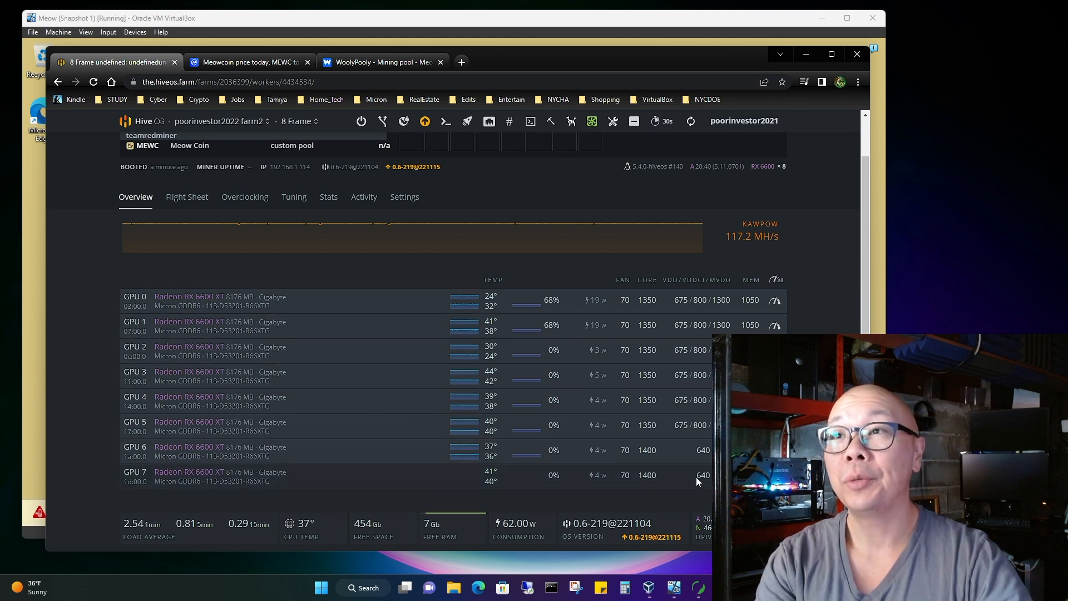
mouse_move(466, 451)
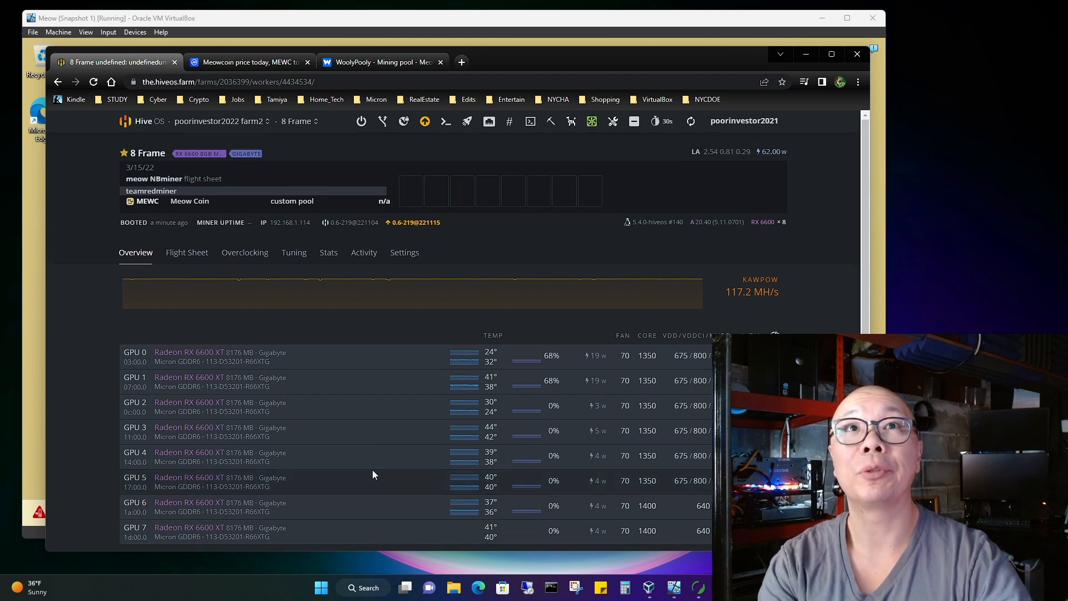
scroll(down, 3)
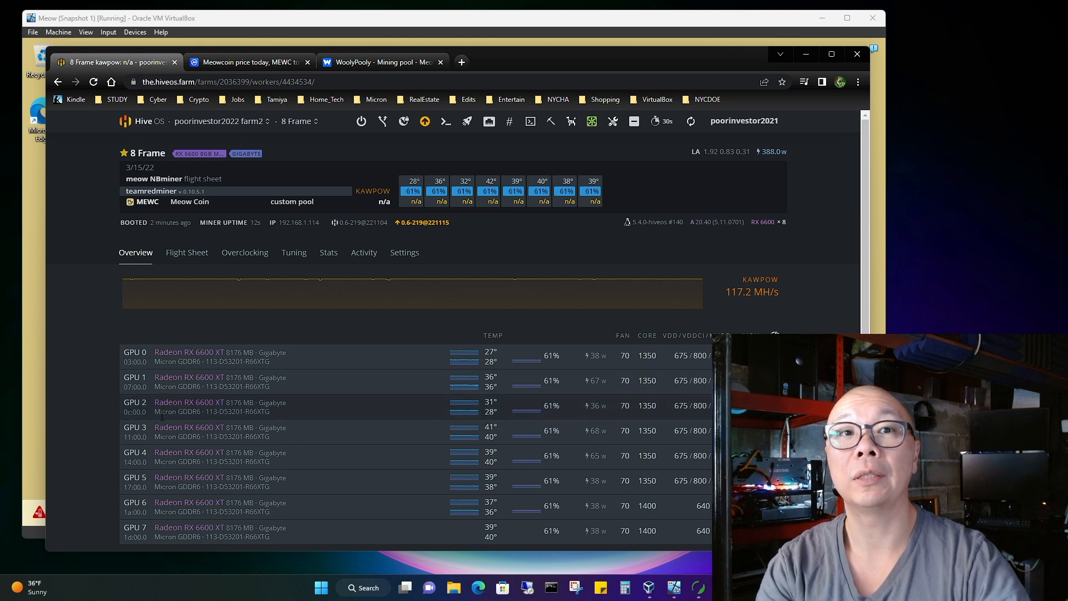
scroll(down, 3)
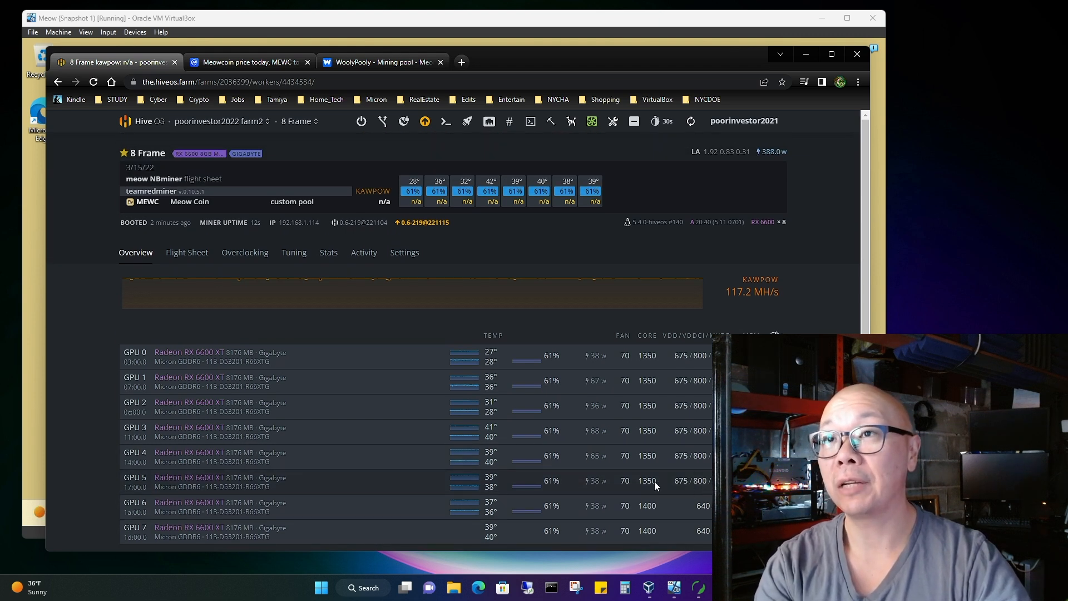
mouse_move(328, 413)
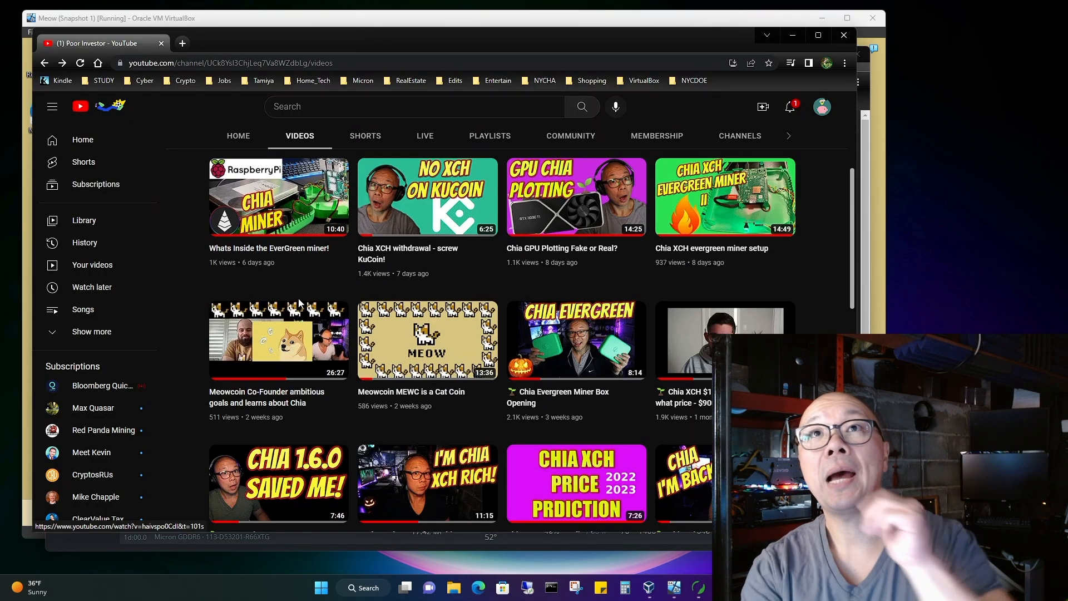
mouse_move(262, 416)
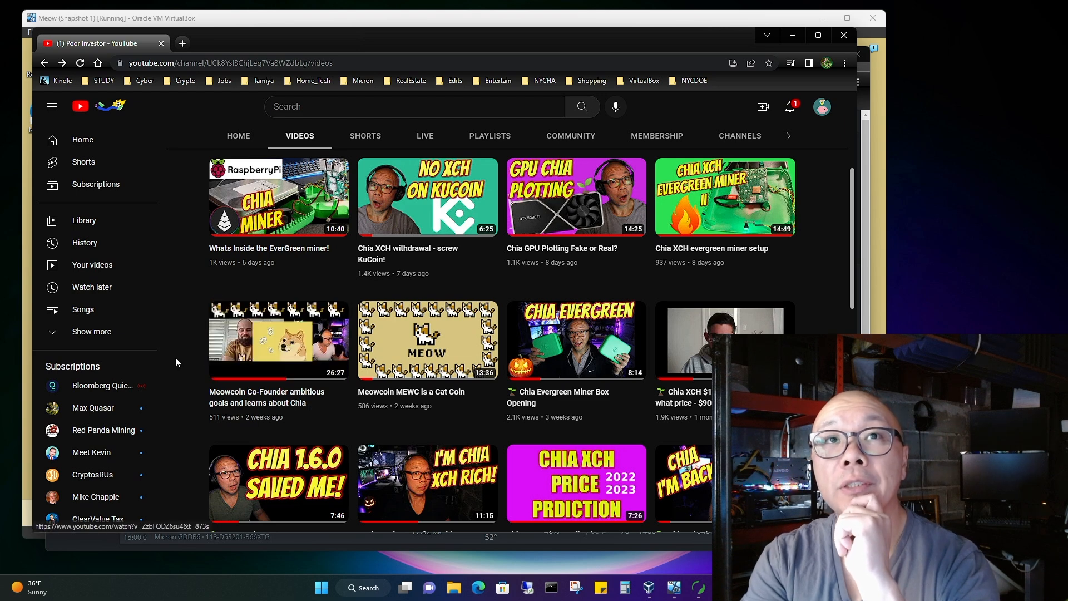
mouse_move(420, 377)
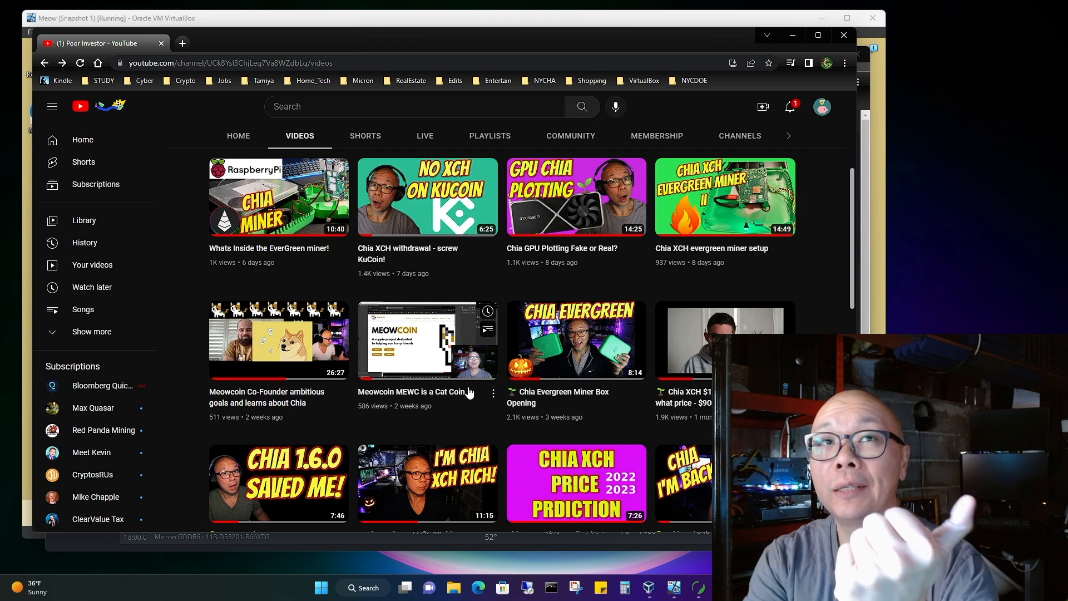
mouse_move(461, 402)
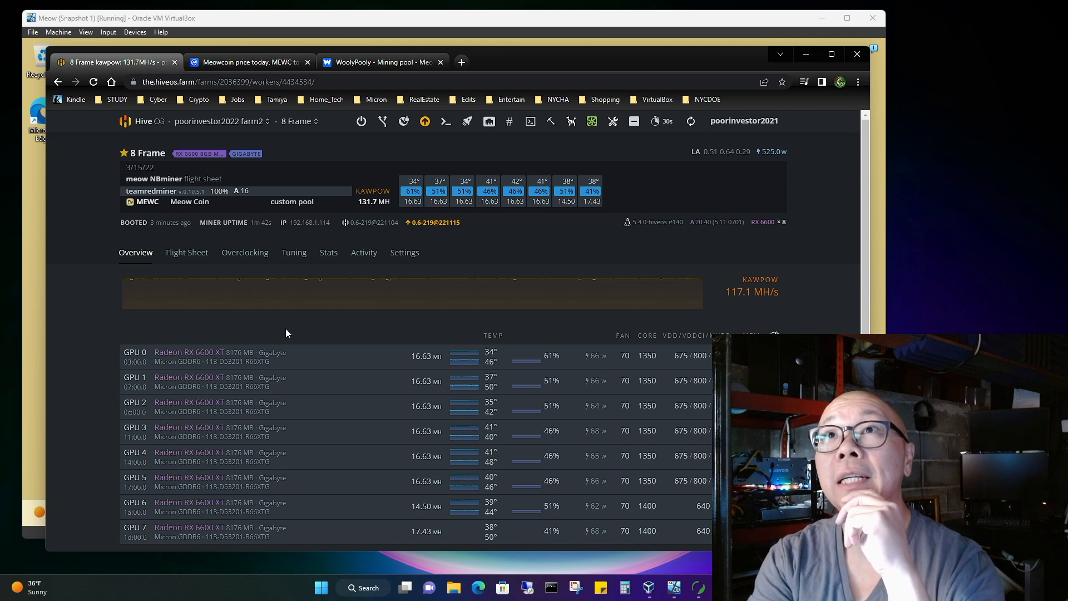
mouse_move(309, 403)
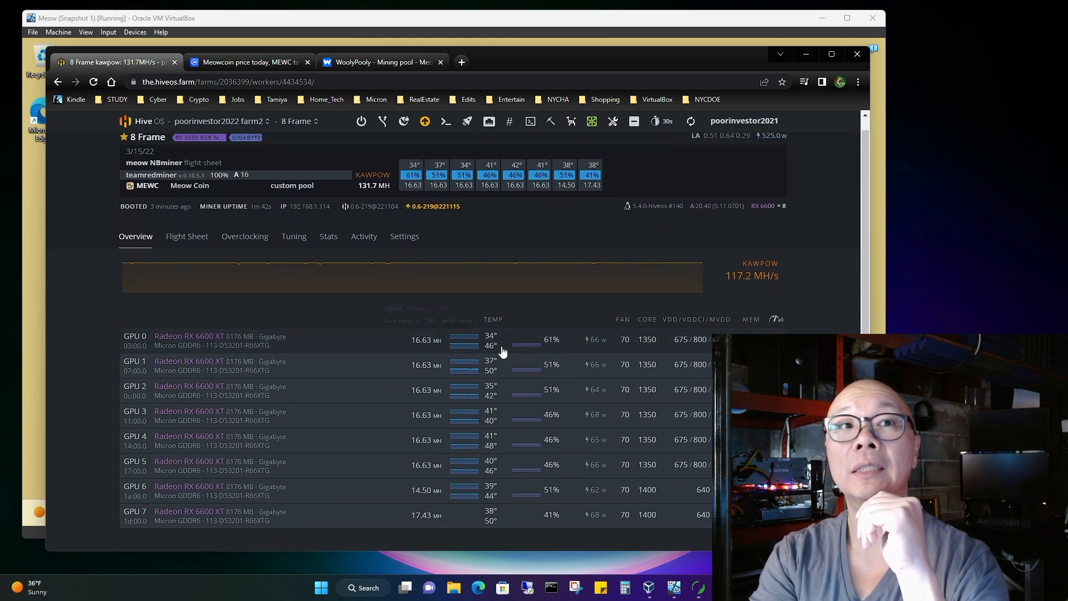
- Review per-GPU hashrates (GPU 6 at 14.50, GPU 7 at 17.43 MH) and open overclocking
scroll(down, 3)
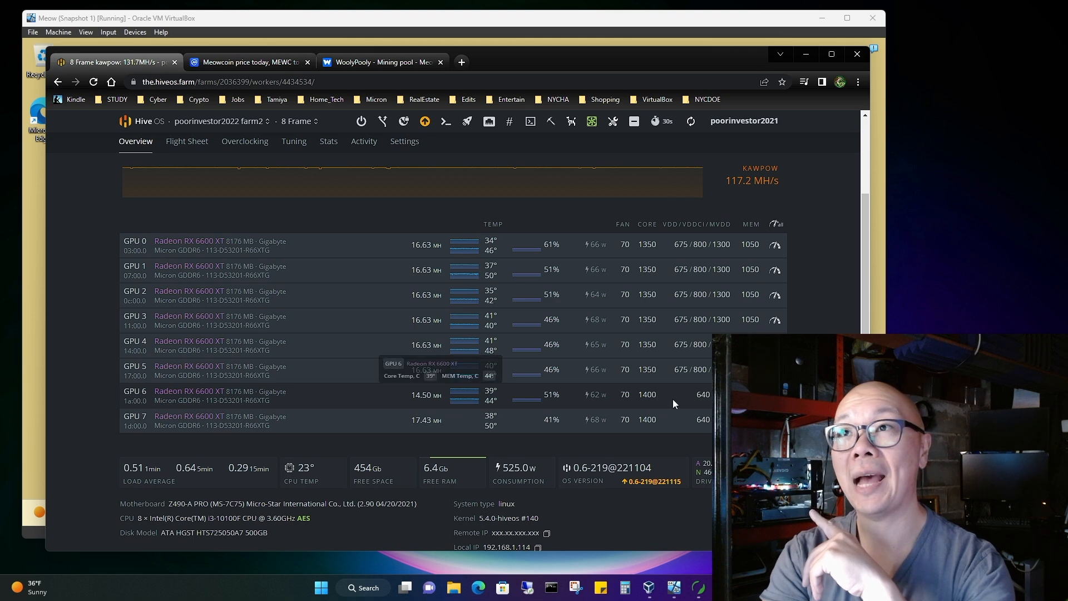
mouse_move(457, 399)
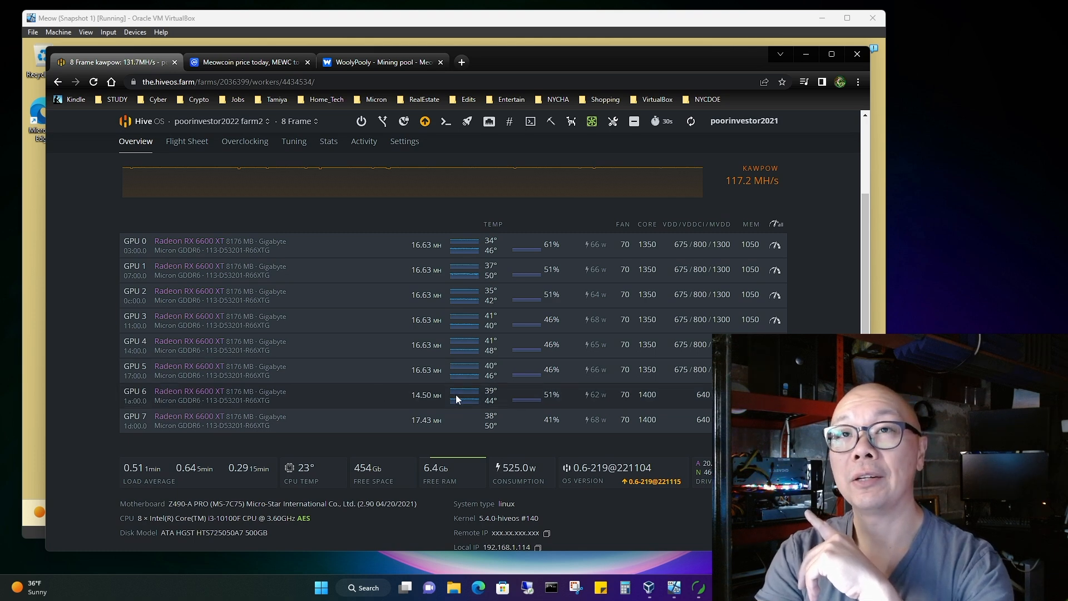
mouse_move(644, 406)
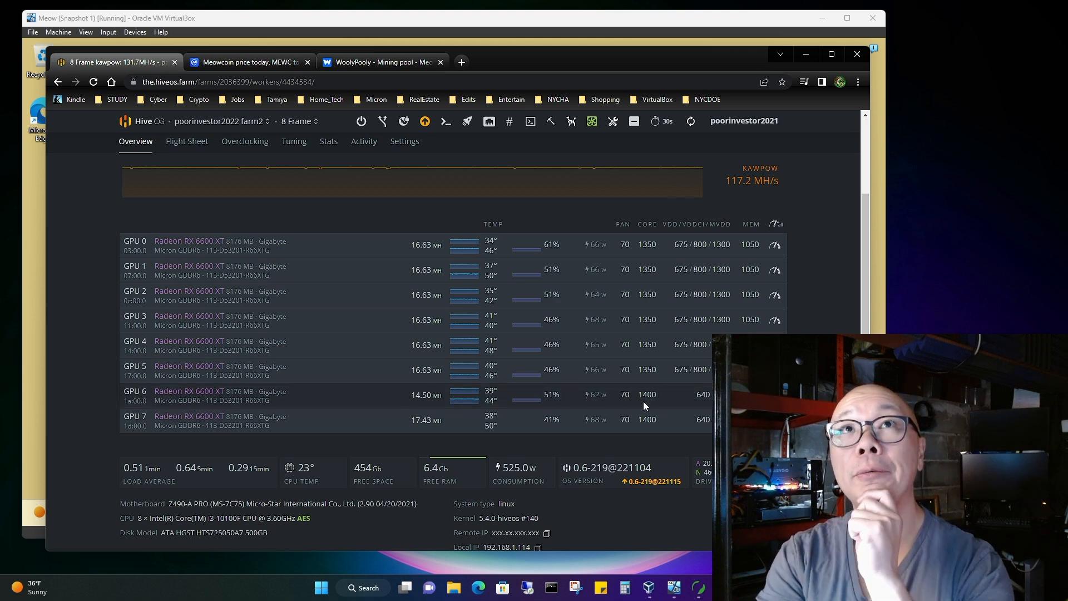
click(244, 141)
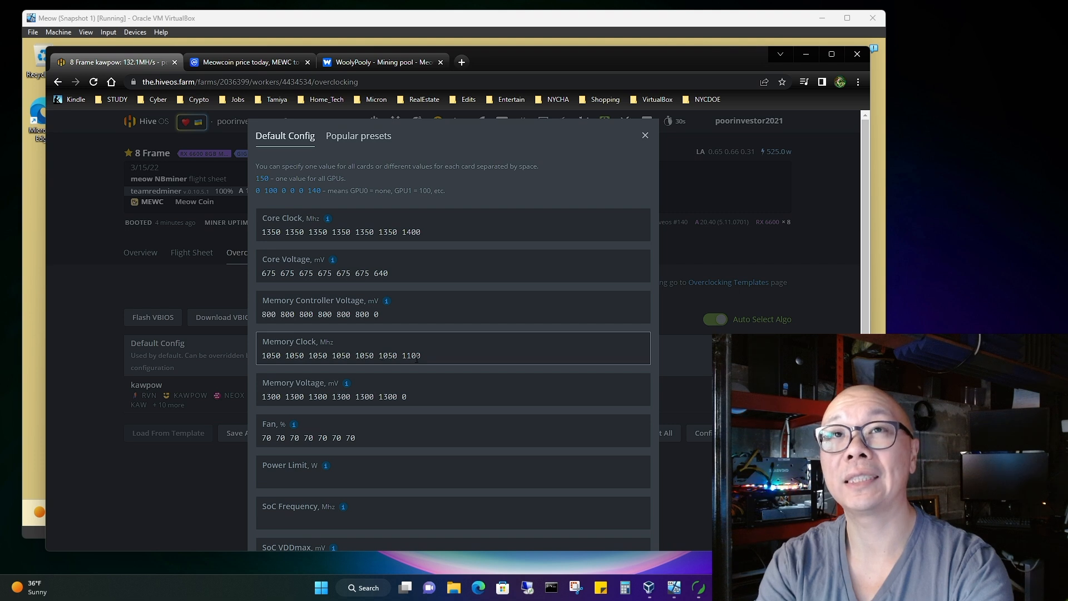
- Set GPU 7's memory clock to 1100 in the Default Config
click(435, 233)
text(1350 )
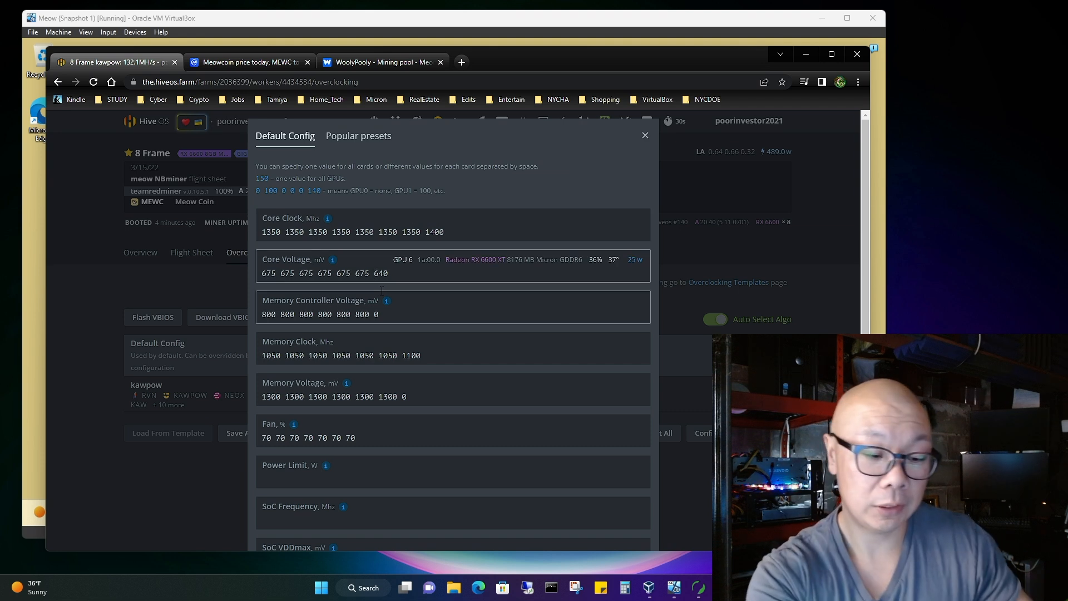
mouse_move(386, 301)
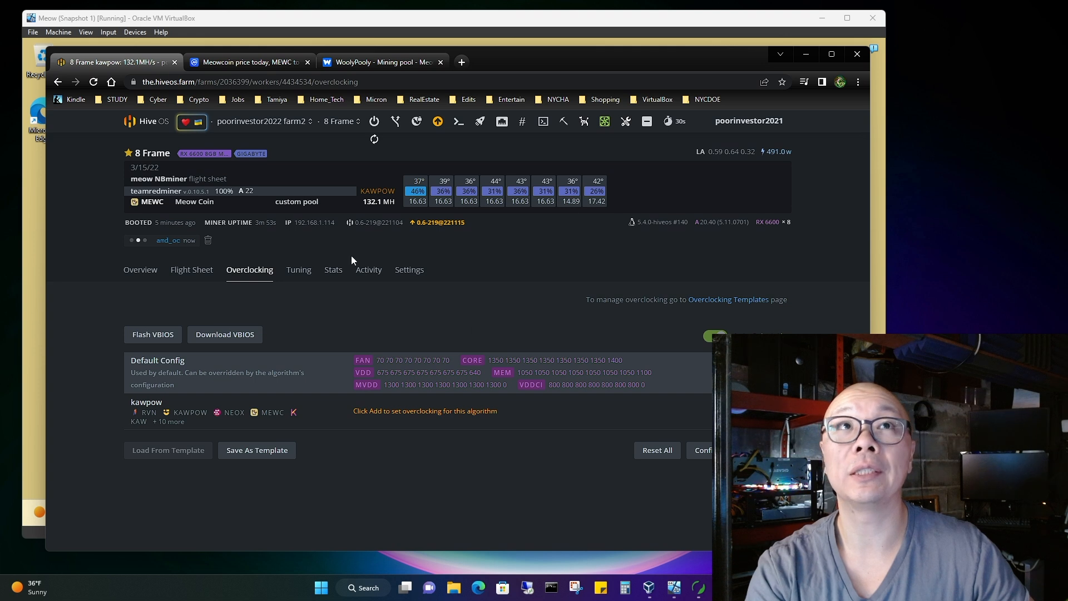
mouse_move(231, 324)
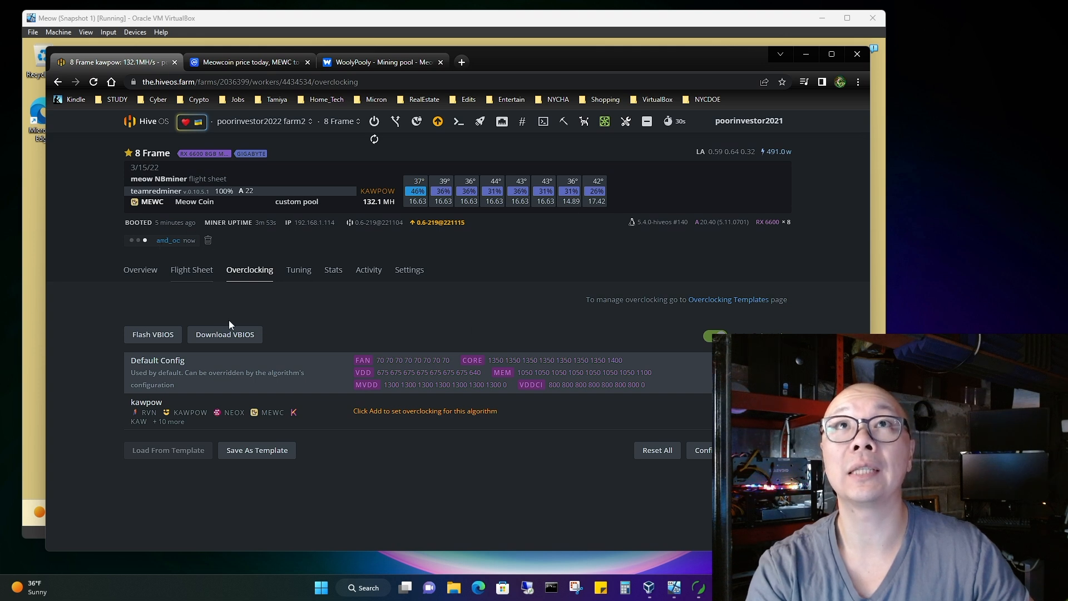
- View available worker OS versions and the 0.6-219@221115 feature notes
click(437, 122)
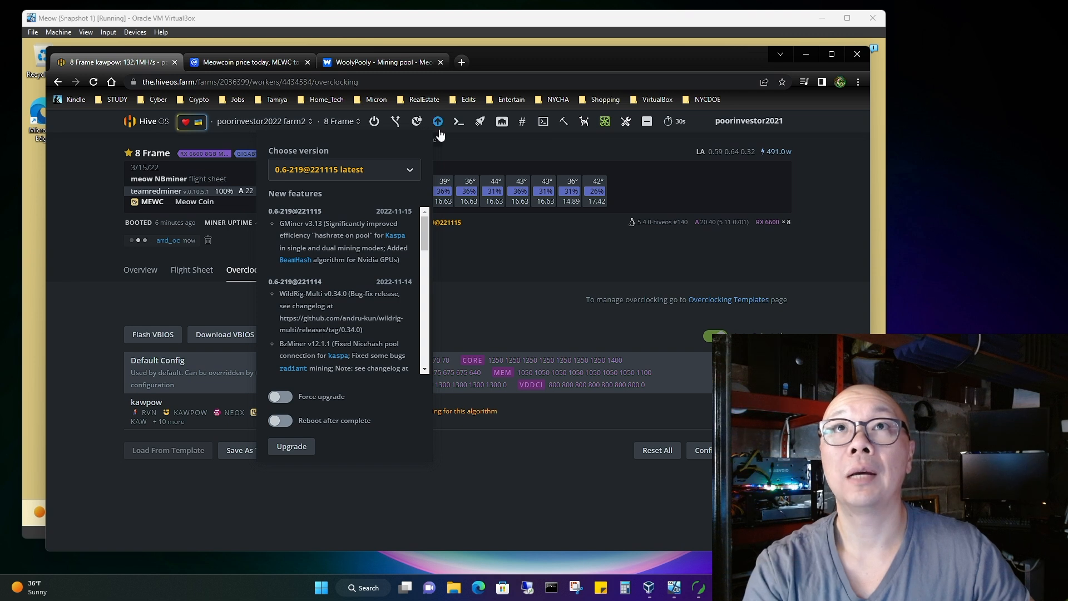
click(438, 120)
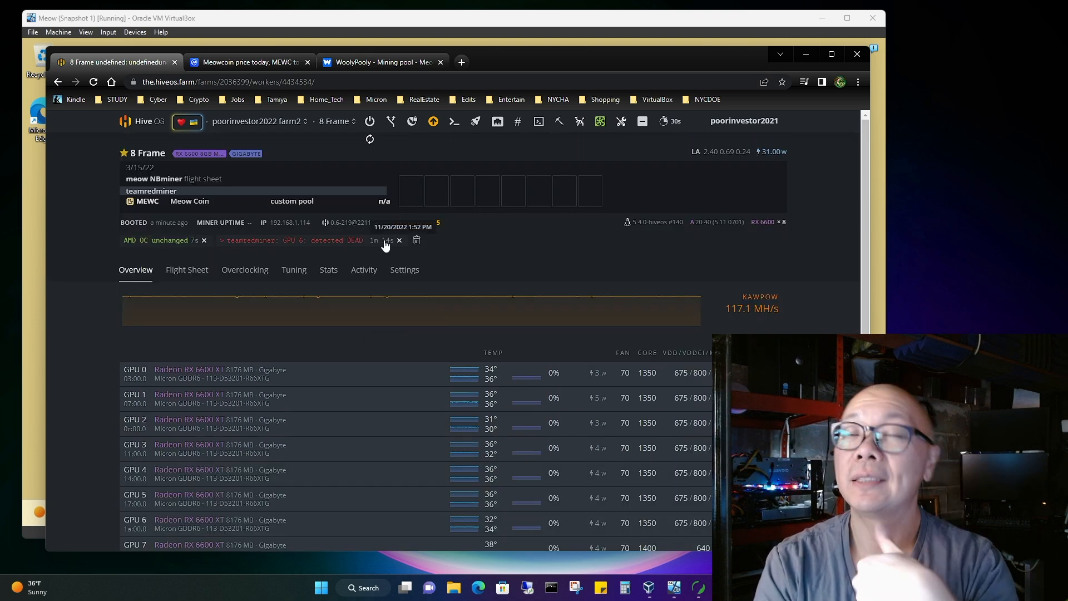
- Confirm the rebooted rig hashes at 133.9 MH with GPU 6 back at 16.63 MH
scroll(down, 3)
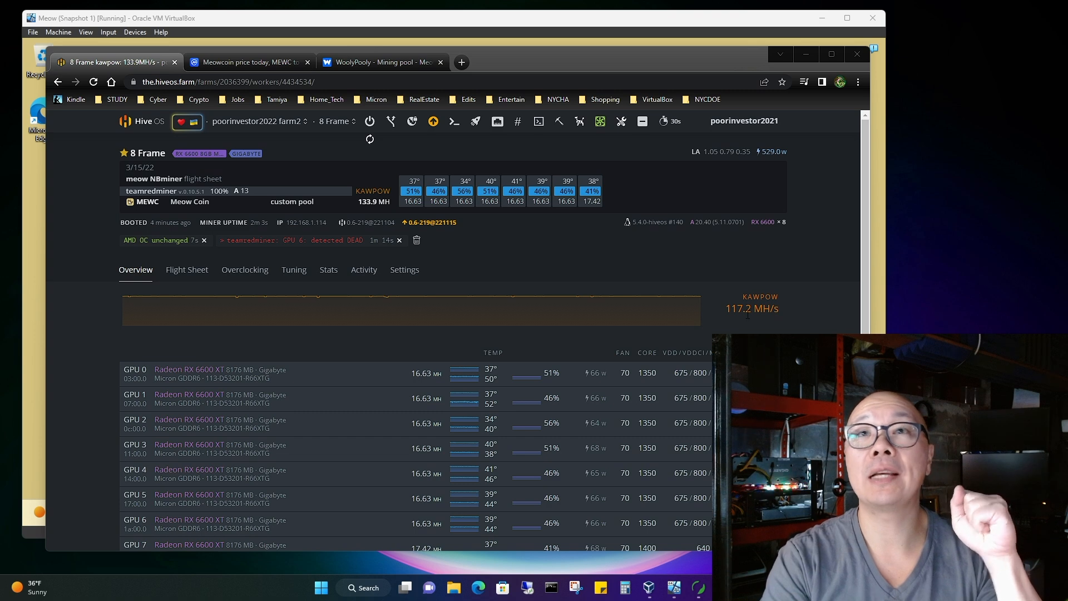
mouse_move(393, 80)
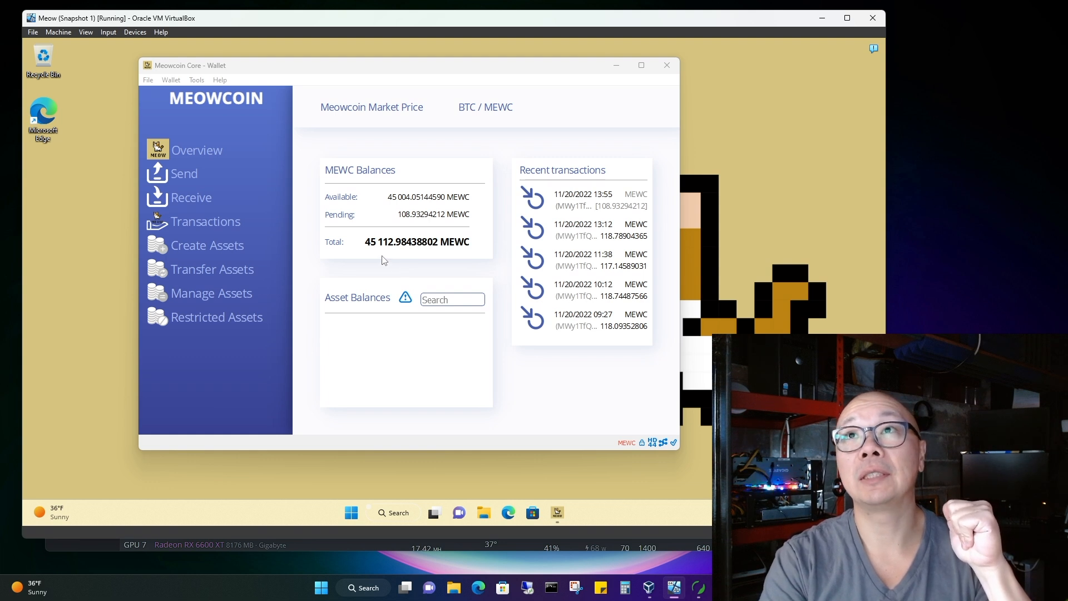
mouse_move(594, 213)
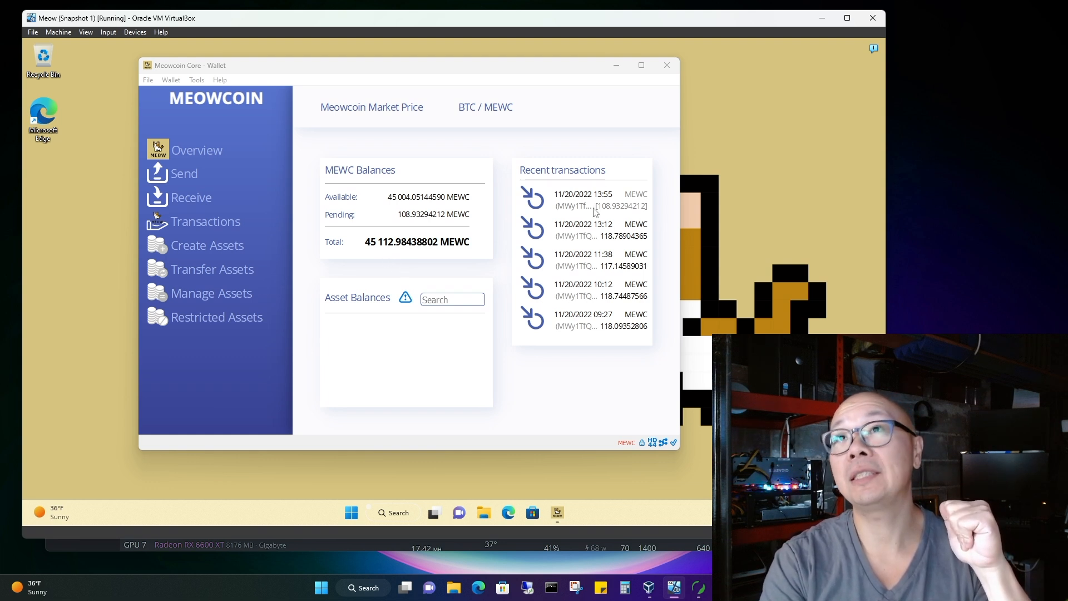
mouse_move(583, 215)
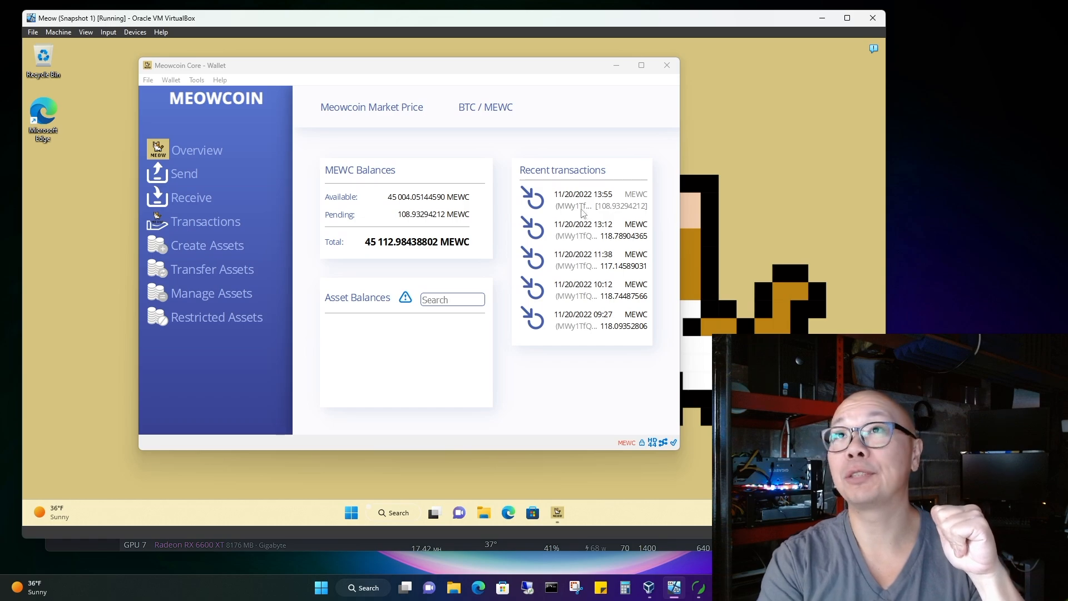